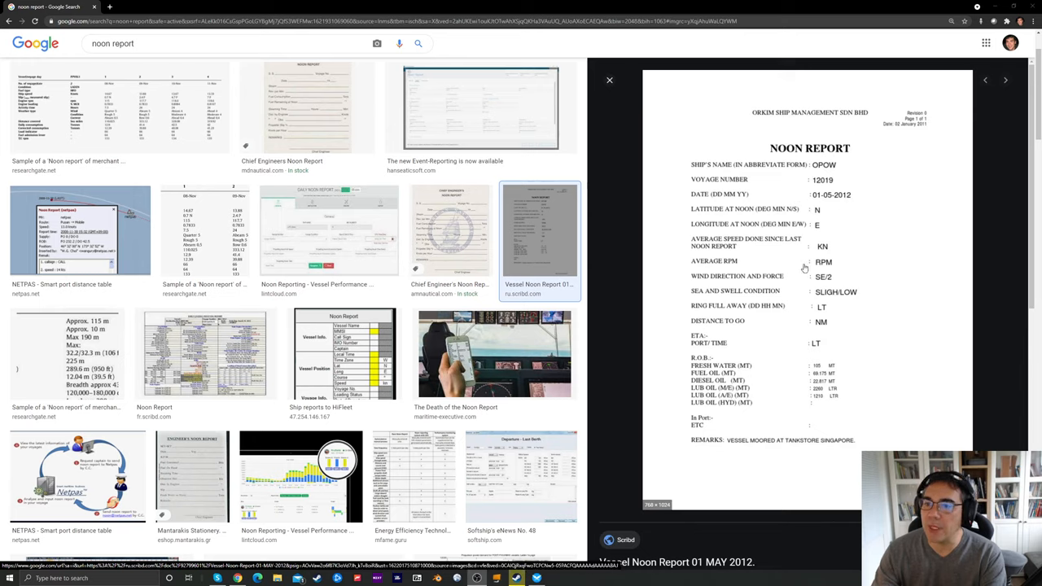
mouse_move(811, 291)
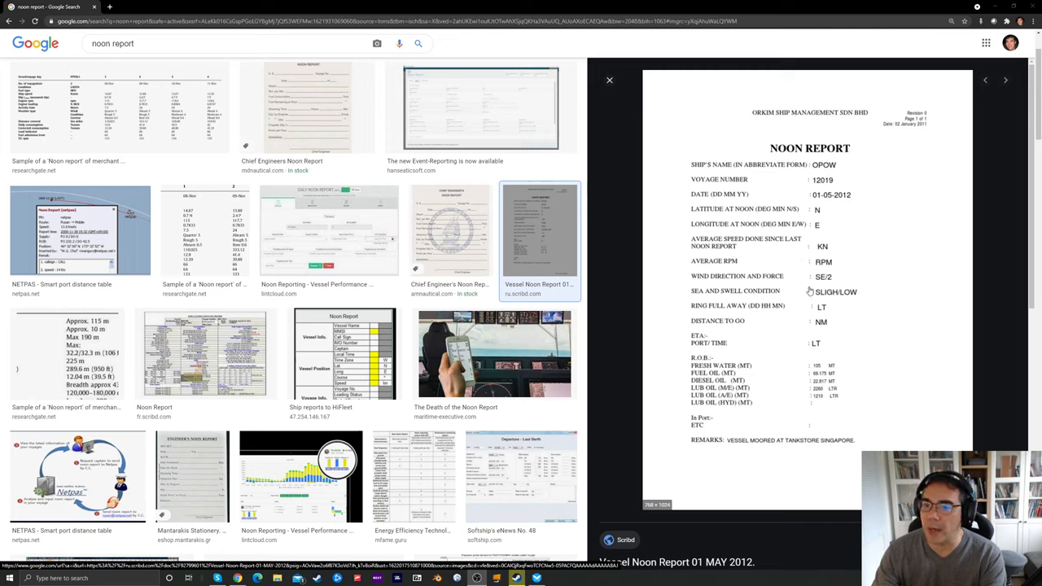
mouse_move(827, 300)
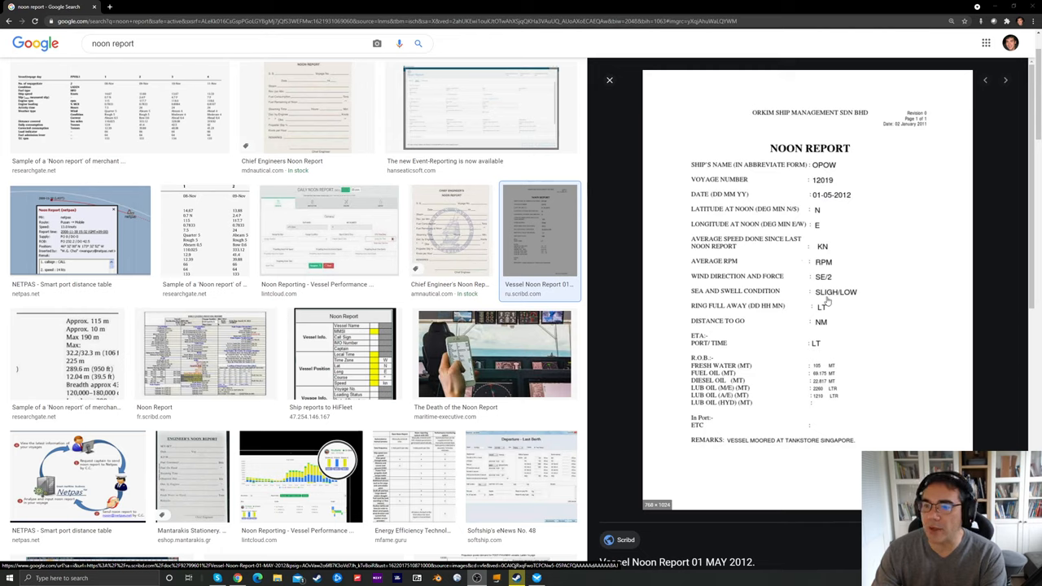
mouse_move(768, 375)
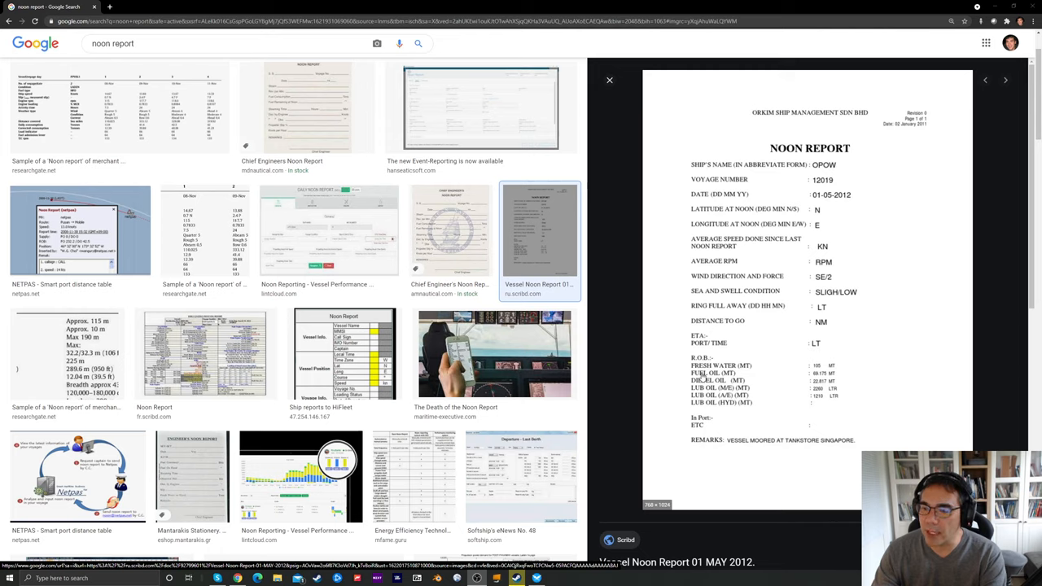
mouse_move(739, 420)
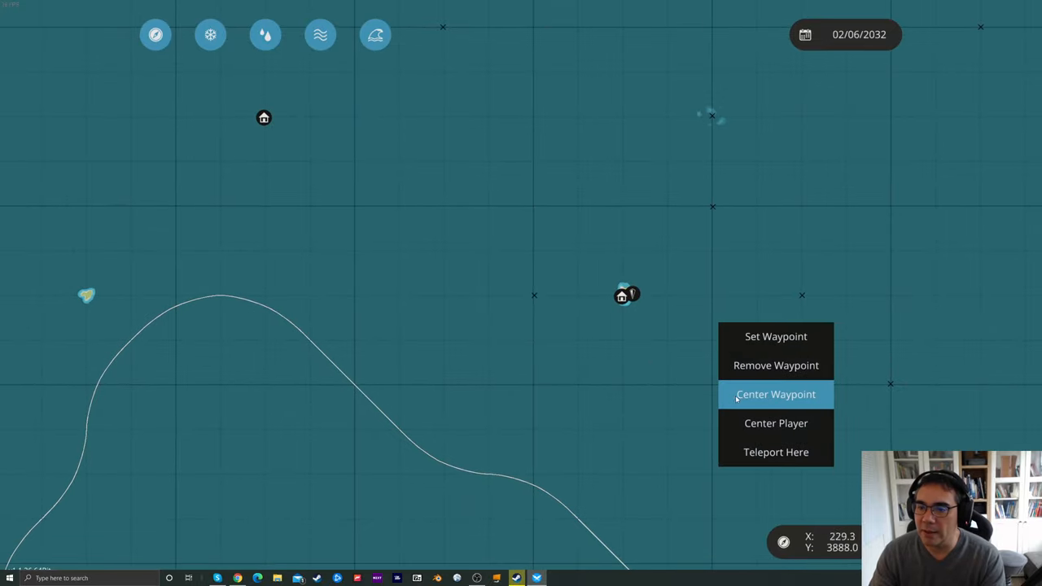
- Recentre the map on the waypoint and select the vessel marker to return aboard
left_click(775, 394)
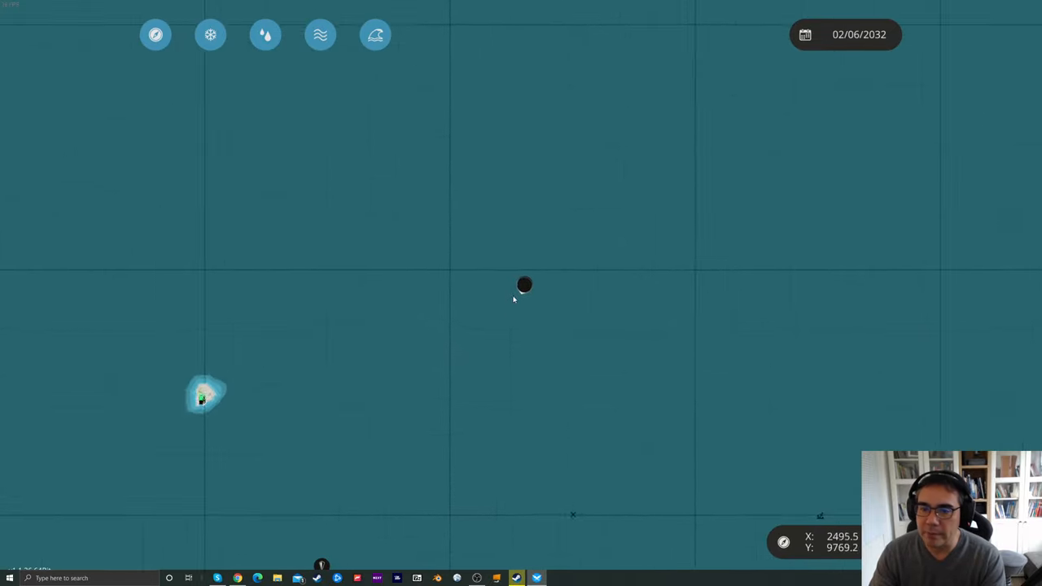
mouse_move(530, 277)
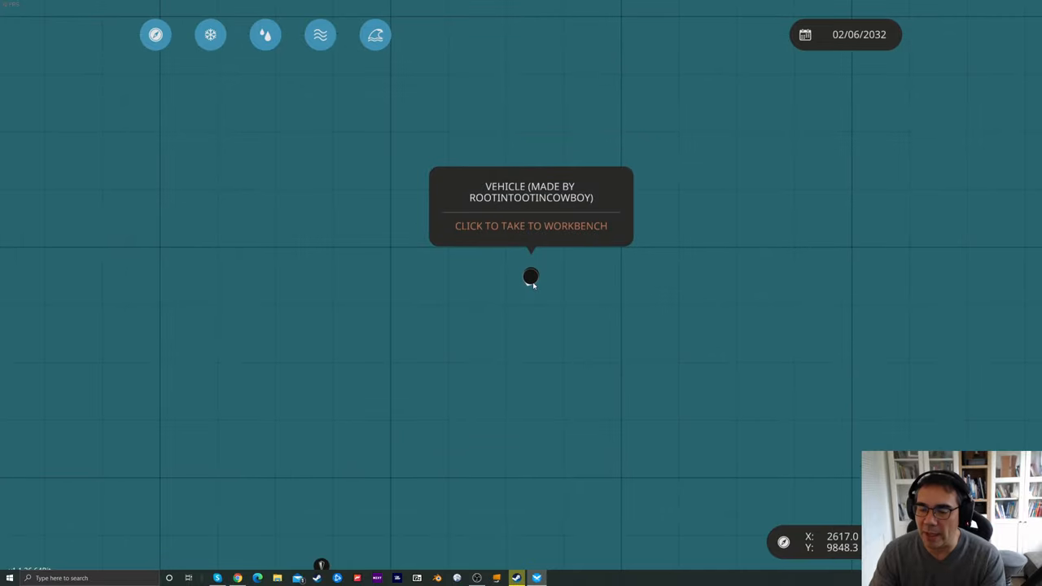
left_click(531, 224)
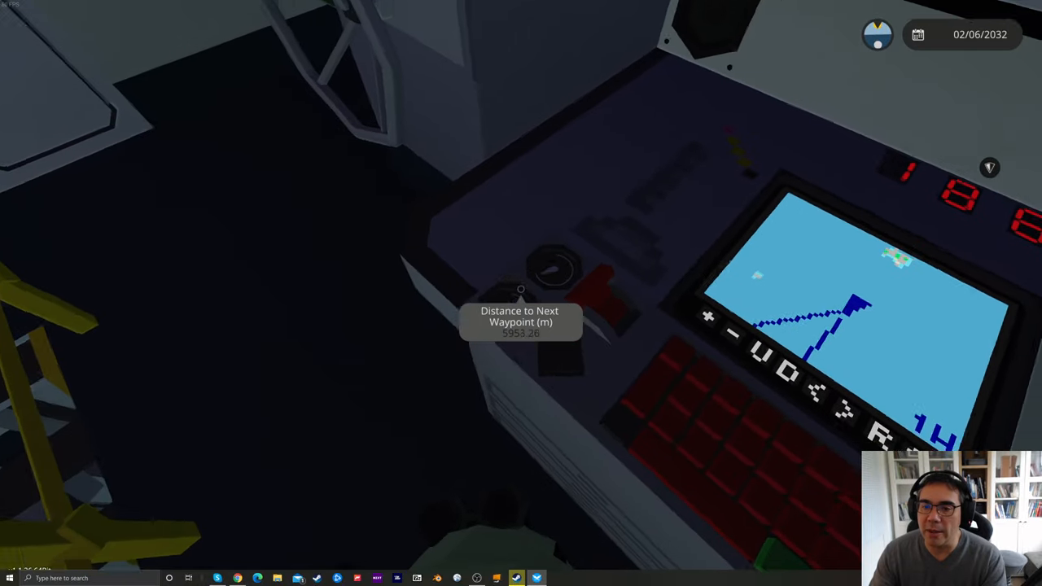
mouse_move(521, 290)
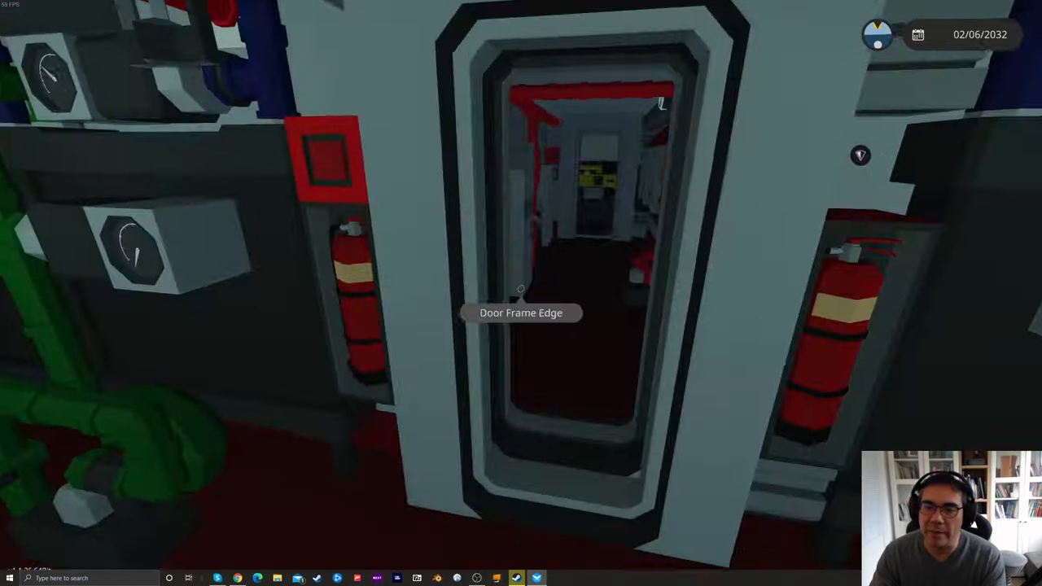
mouse_move(521, 289)
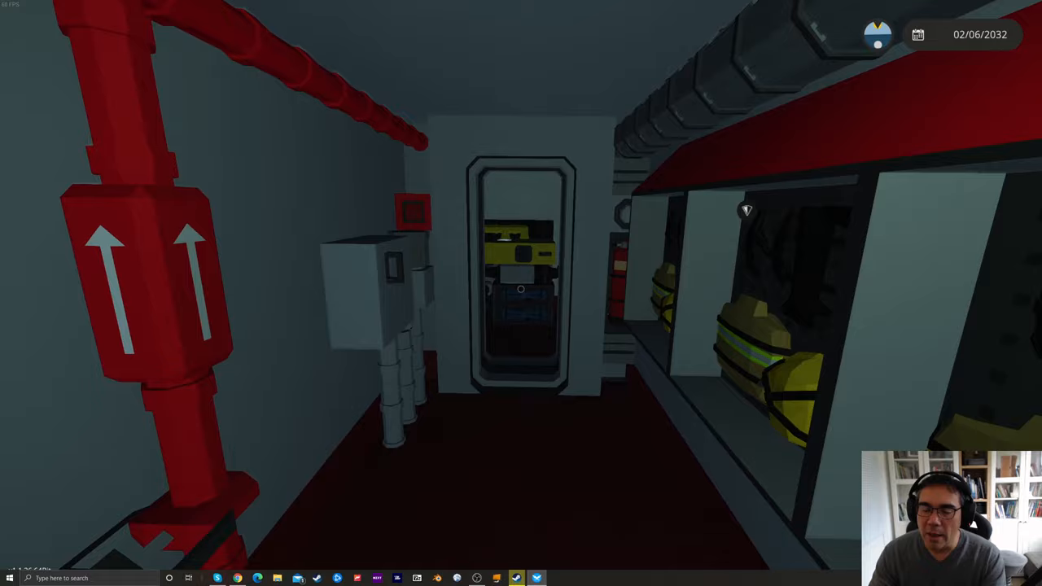
mouse_move(521, 293)
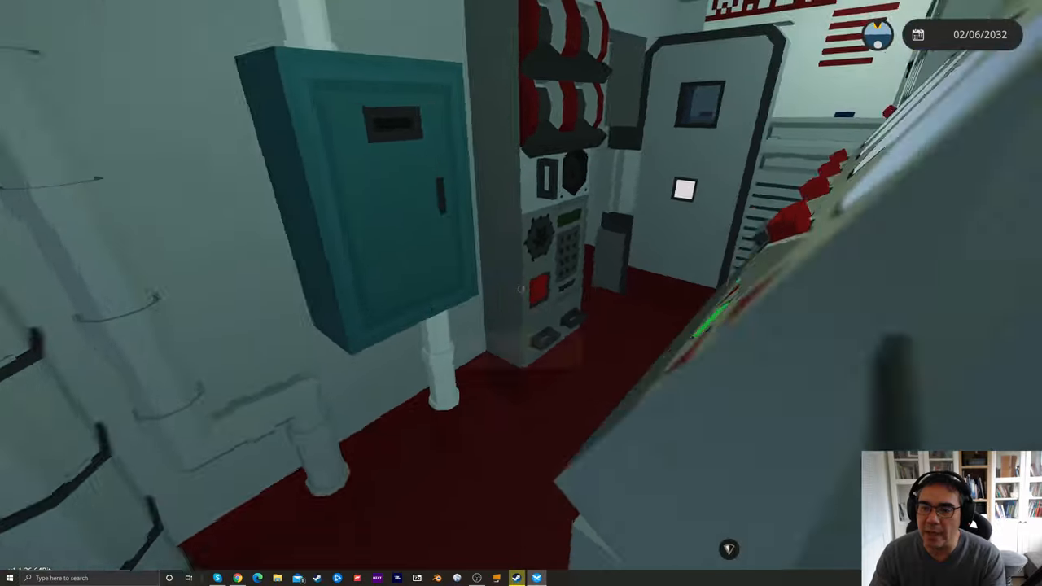
mouse_move(521, 293)
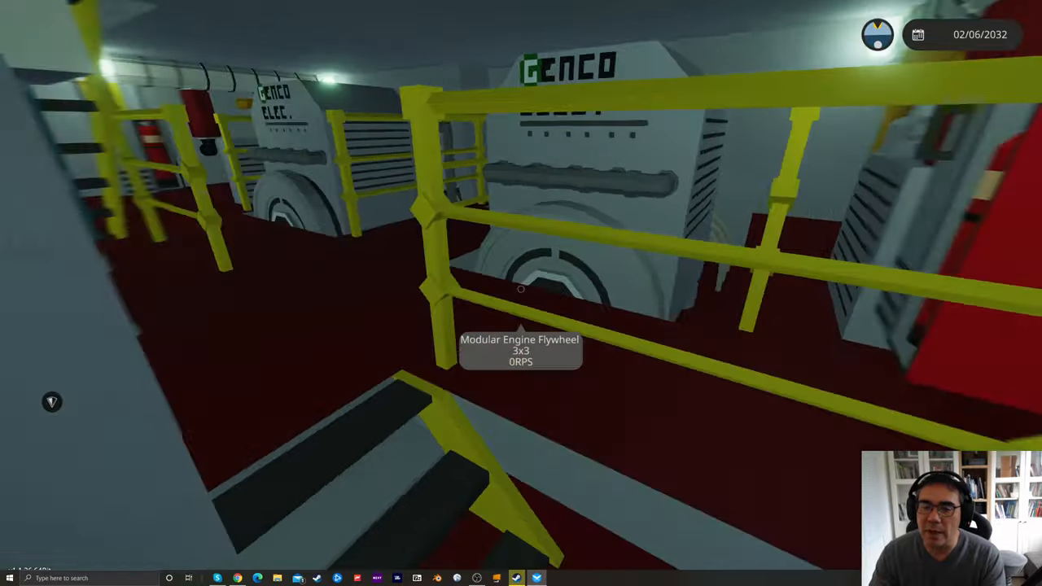
mouse_move(521, 293)
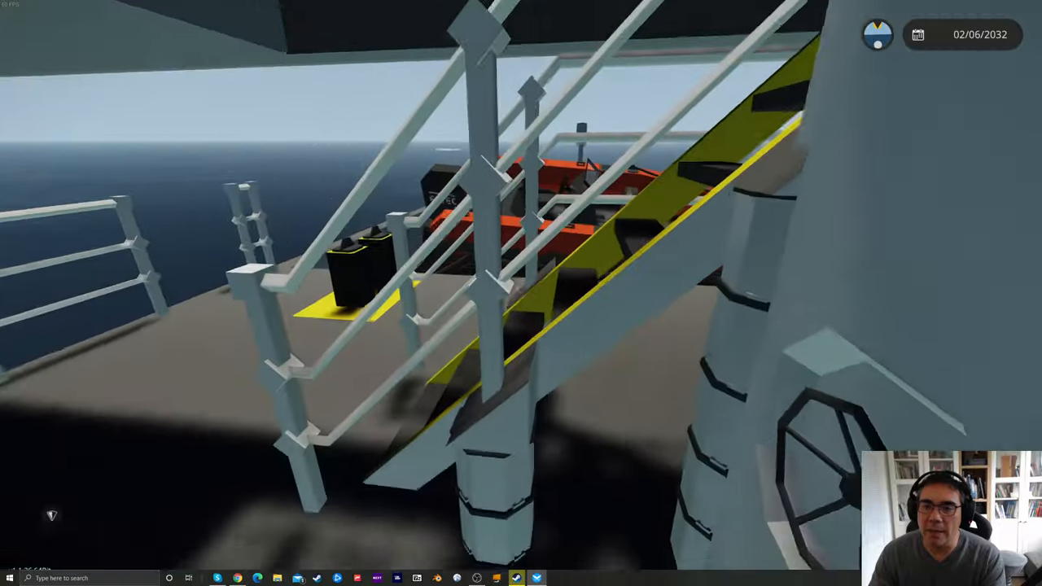
mouse_move(521, 293)
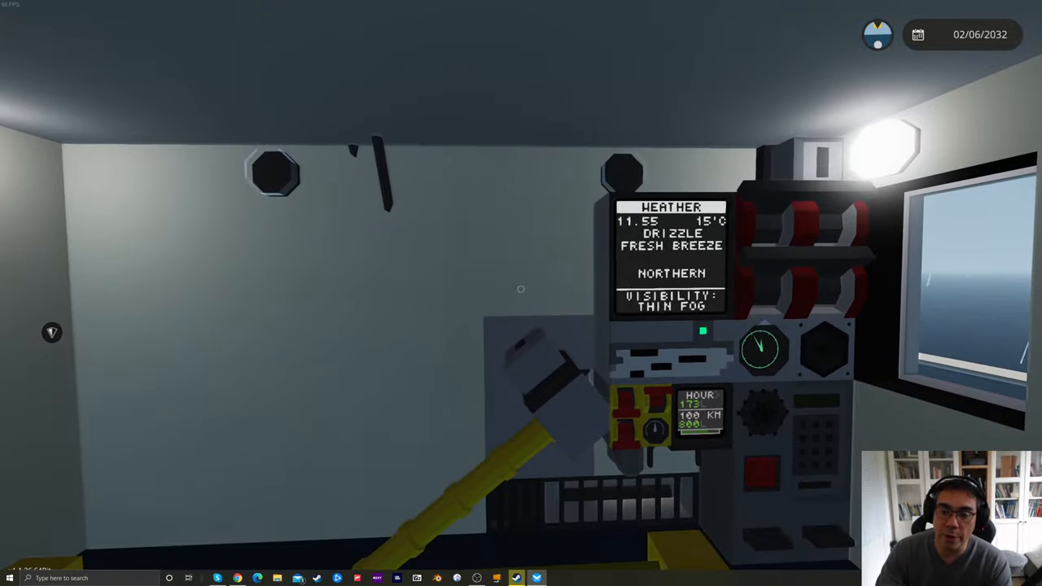
mouse_move(520, 290)
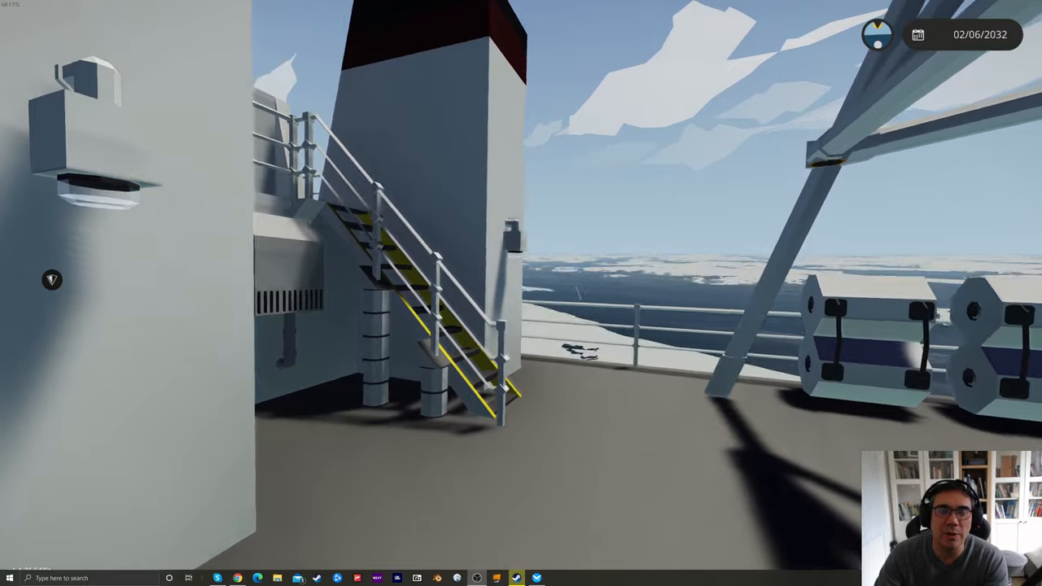
mouse_move(521, 293)
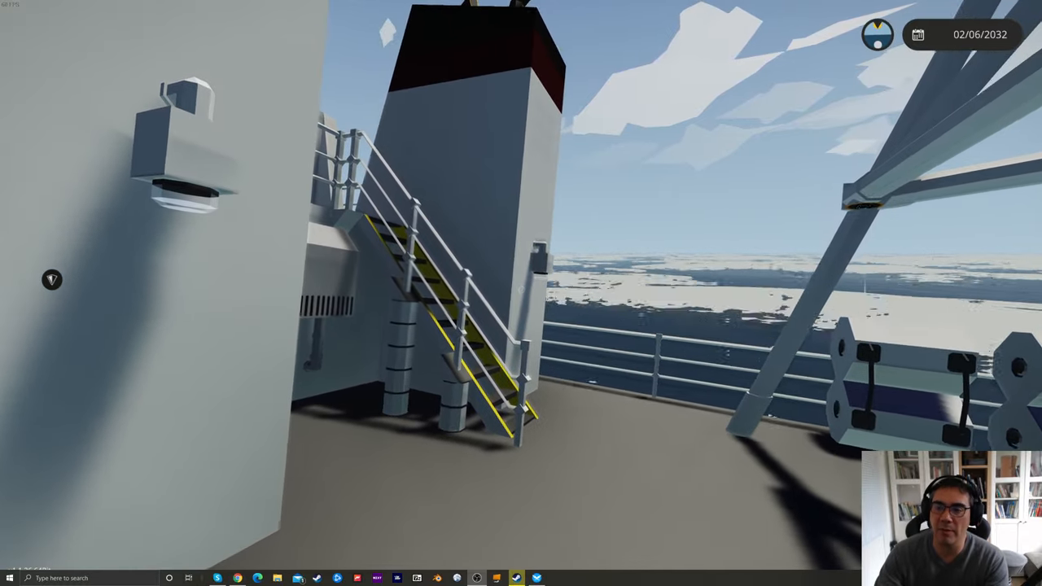